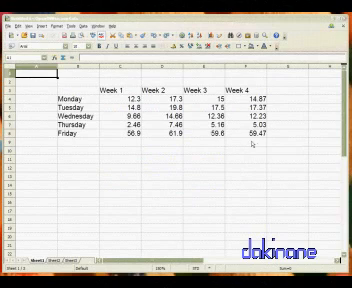
pyautogui.moveTo(251, 143)
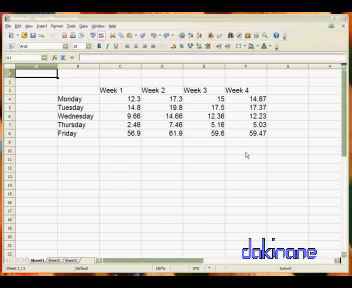
pyautogui.moveTo(203, 142)
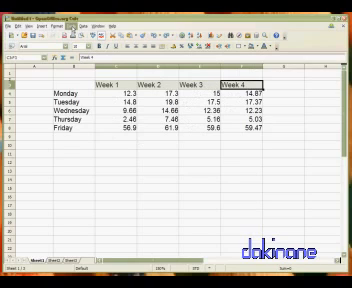
# Step: Open Format > Cells for the Week 1 to Week 4 header cells C3:F3
pyautogui.click(98, 25)
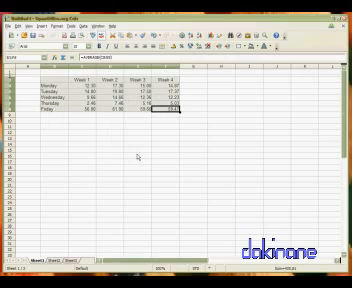
pyautogui.moveTo(168, 143)
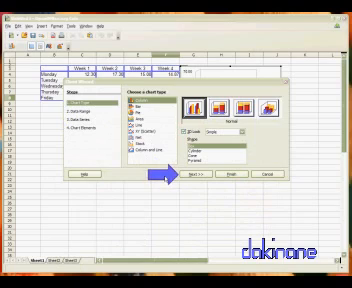
# Step: Move the chart wizard past the 3D-look column chart type step
pyautogui.click(225, 174)
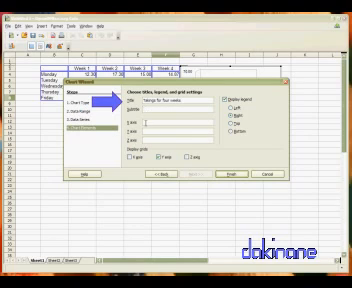
# Step: Enter 'Takings for four weeks' as the chart title
pyautogui.write('Takings for four weeks')
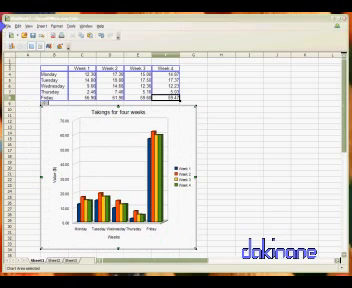
# Step: Leave chart editing so the chart sits below the table, then open the File menu
pyautogui.click(11, 17)
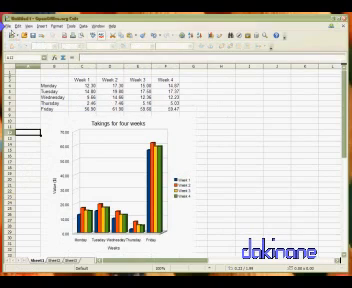
pyautogui.click(12, 26)
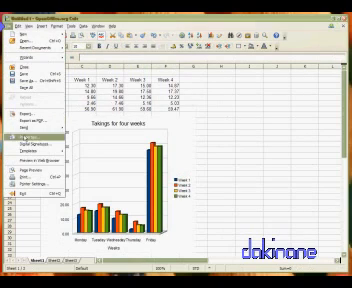